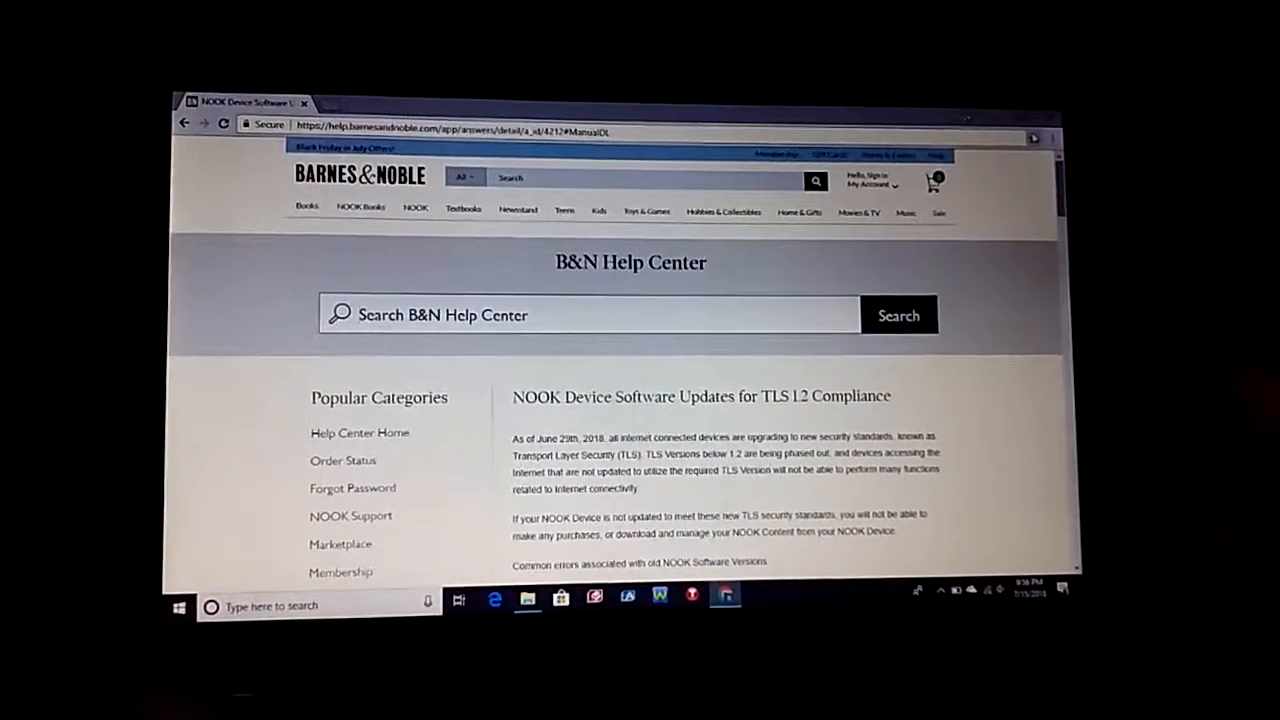
Step: Scroll the NOOK Device Software Updates article down to the device download links
scroll("down", 3)
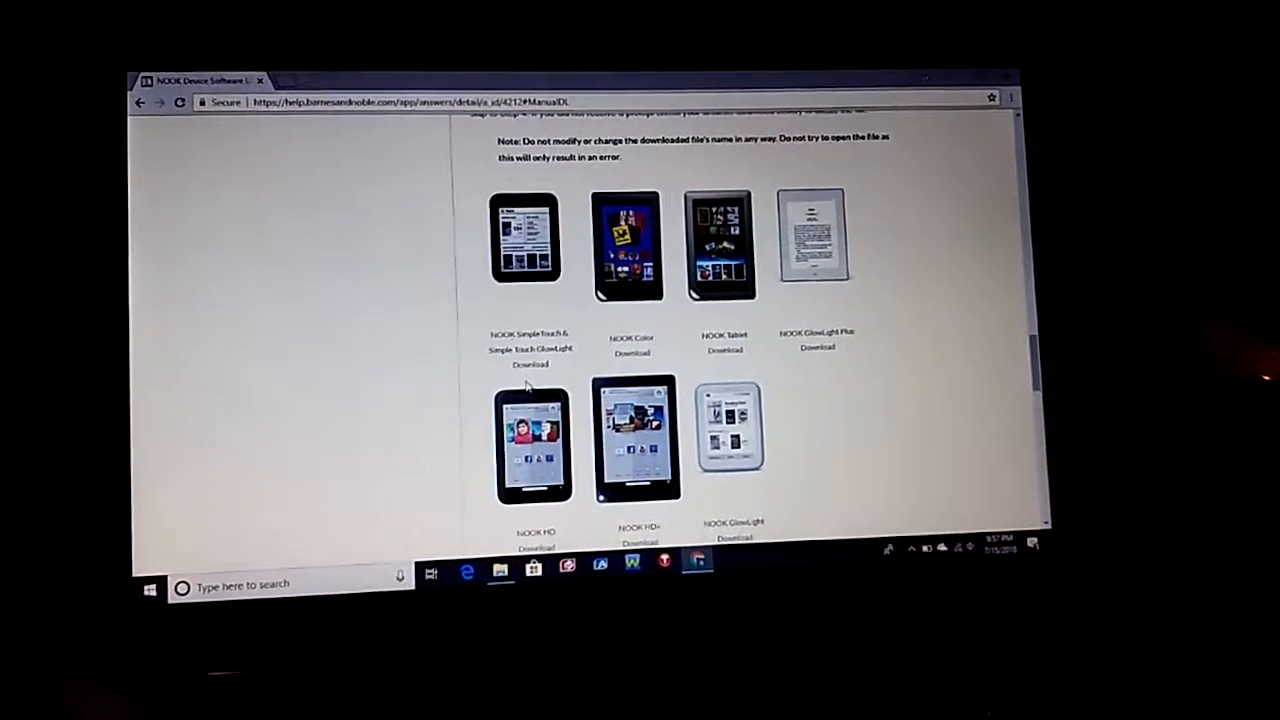
left_click(529, 364)
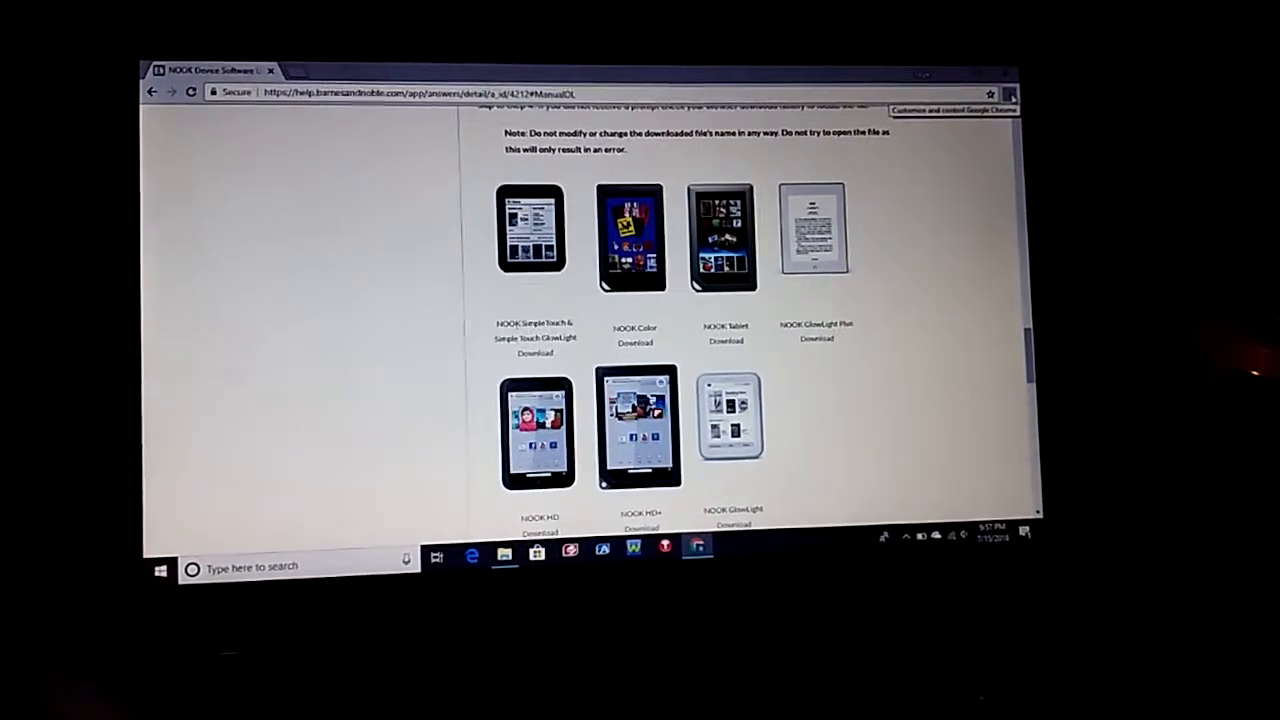
Step: Open Chrome's customize and control menu from the help page
left_click(1016, 83)
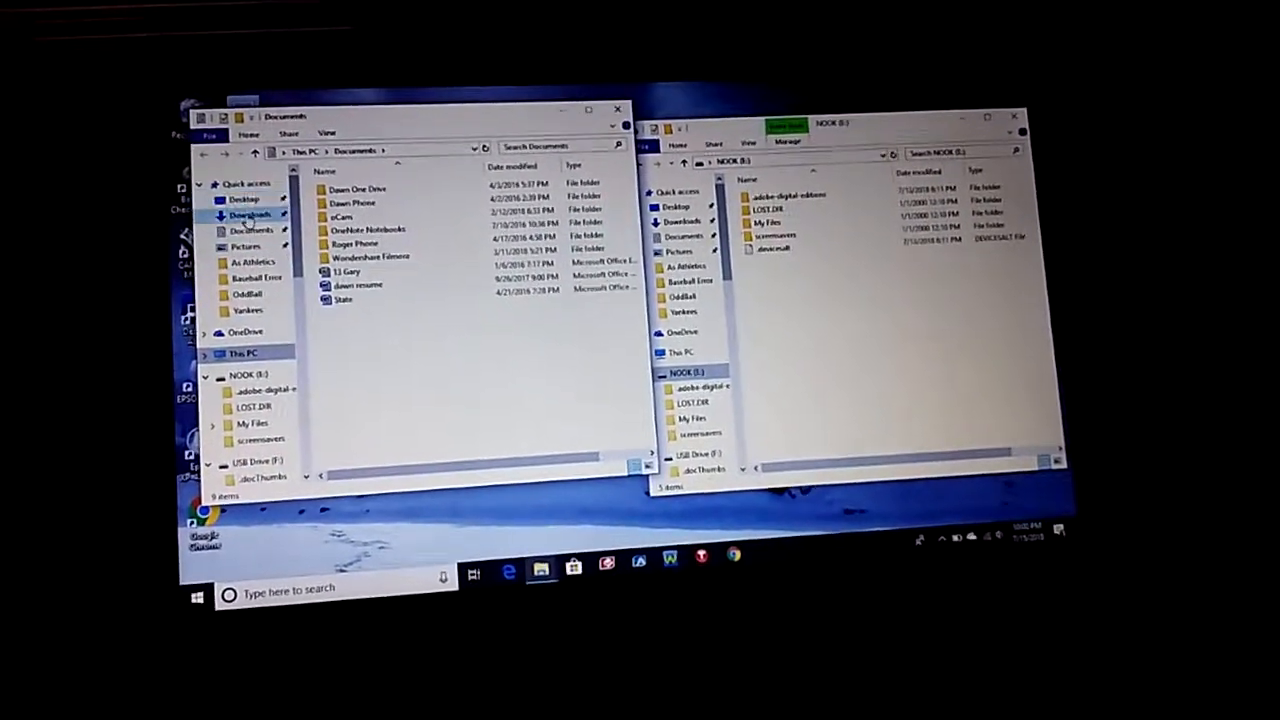
Step: Find nook_1_2_update in Downloads, then close that Explorer window
left_click(252, 220)
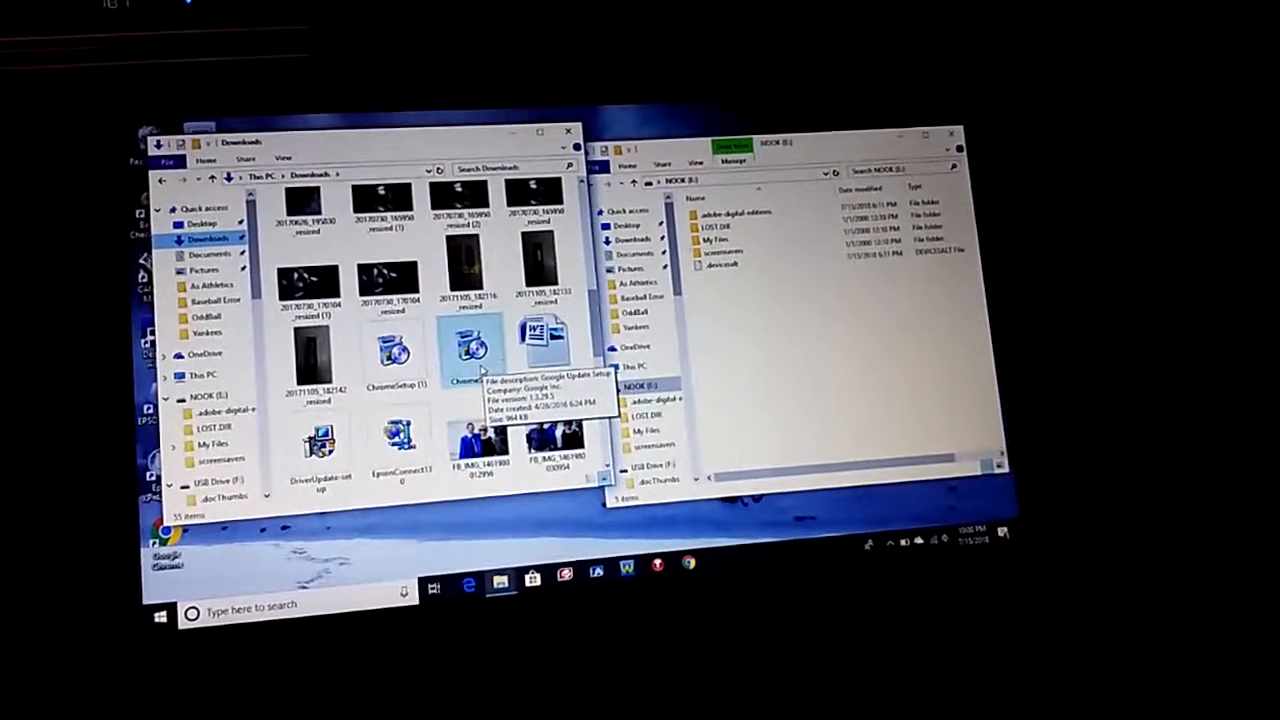
scroll("down", 3)
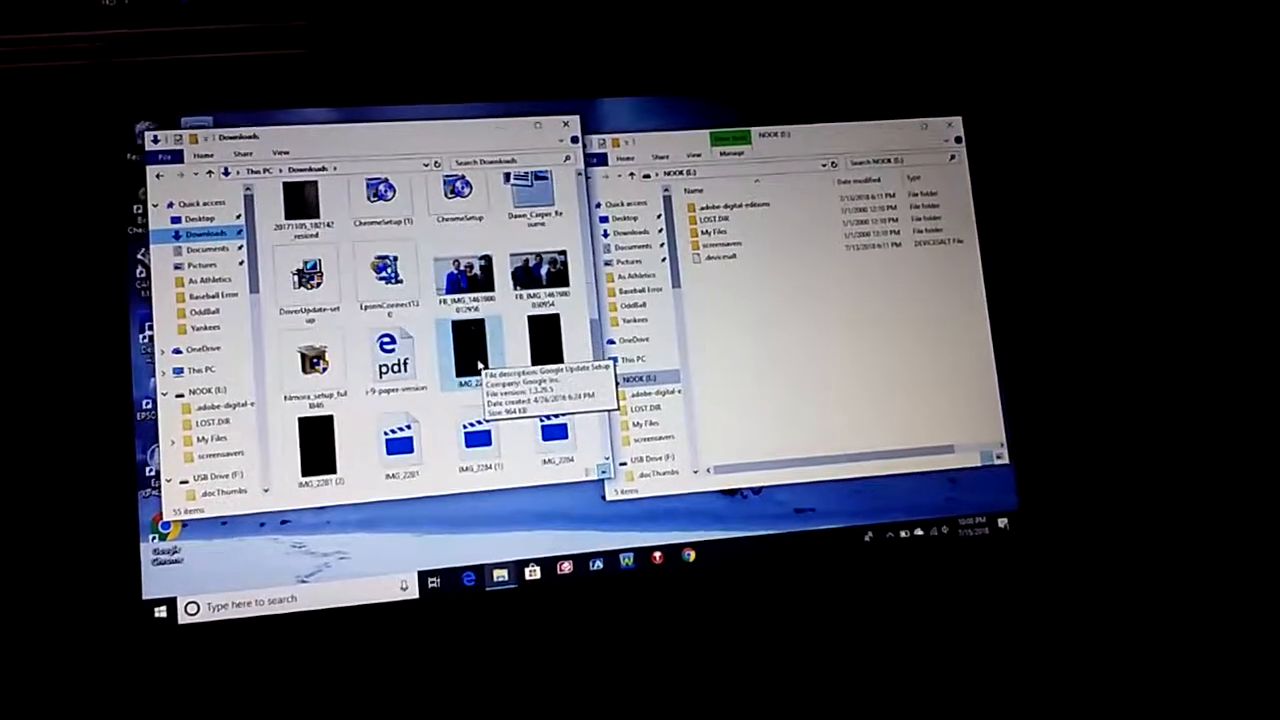
scroll("down", 3)
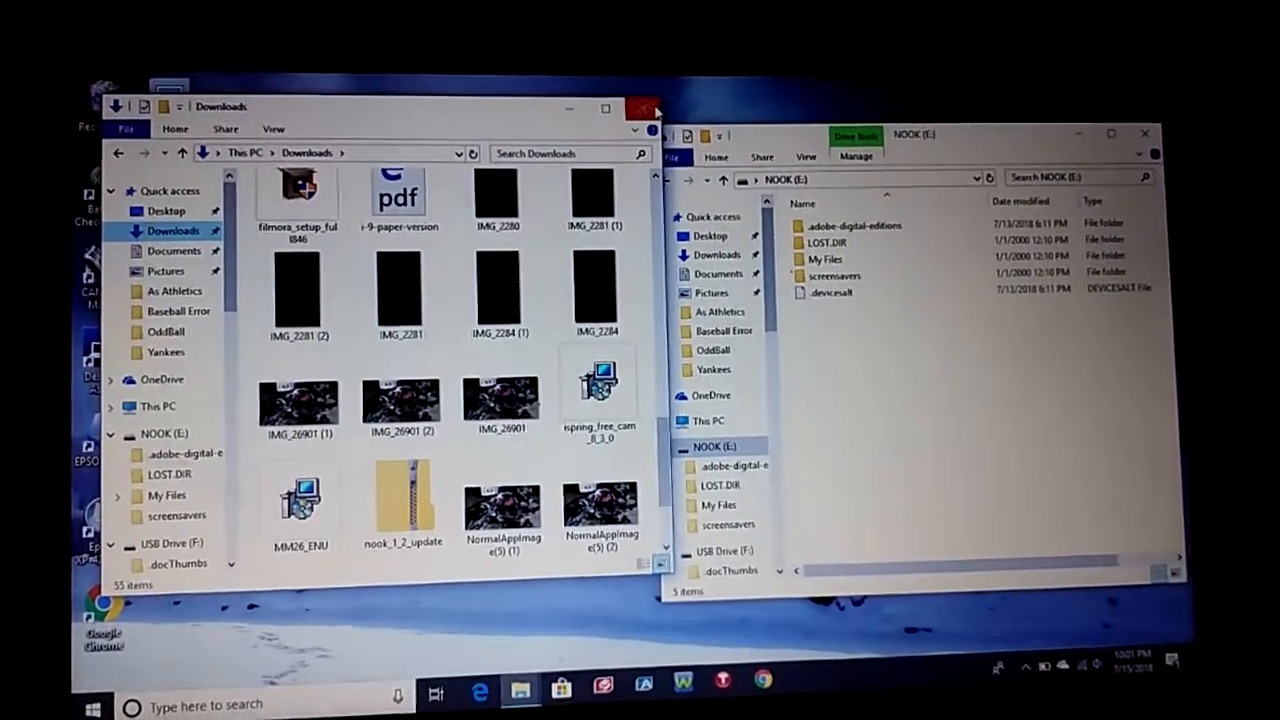
left_click(641, 108)
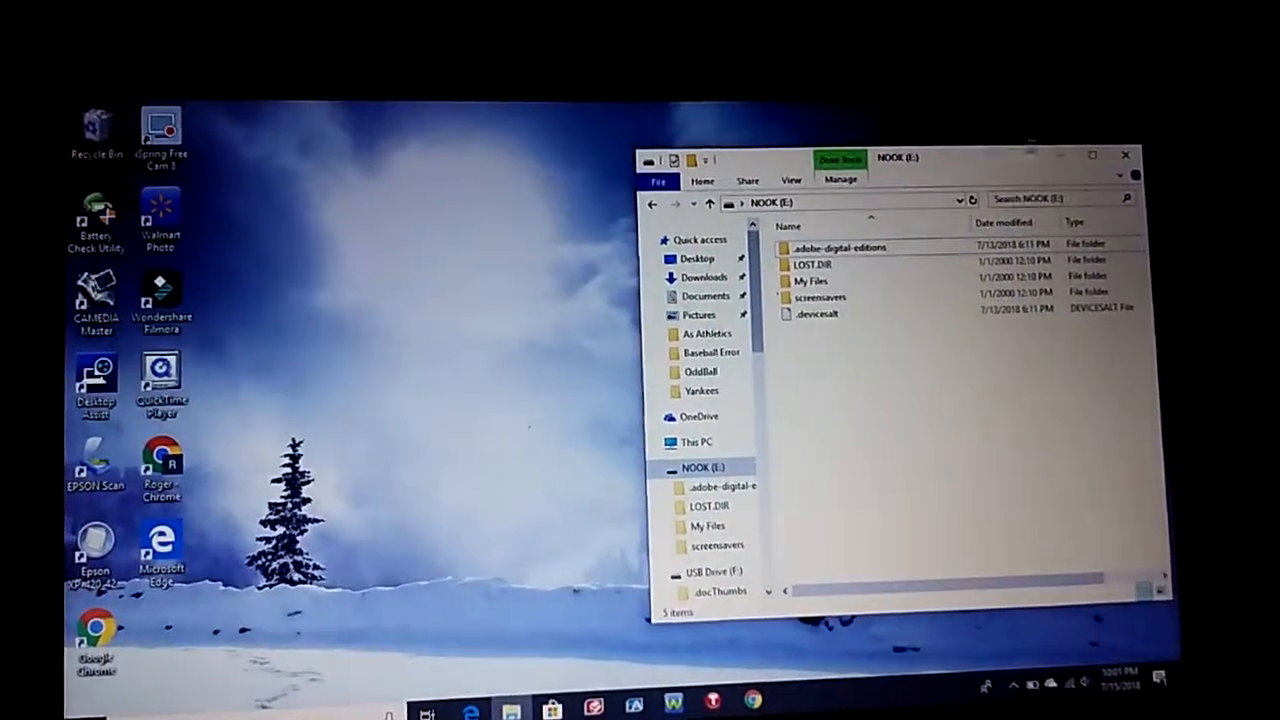